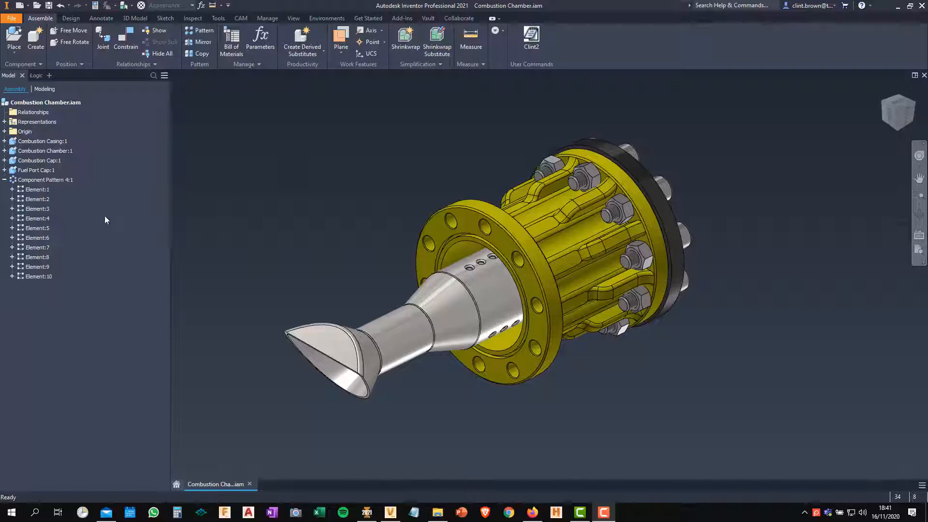
Step: Review the Fuel Port Cap's physical properties in iProperties, then close the dialog
{"action": "right_click", "coordinate": [35, 170]}
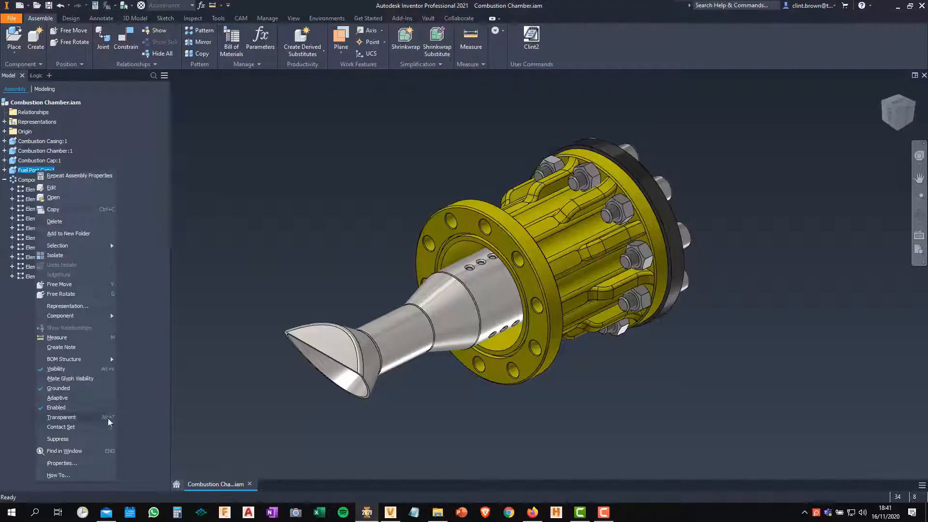
{"action": "left_click", "coordinate": [61, 463]}
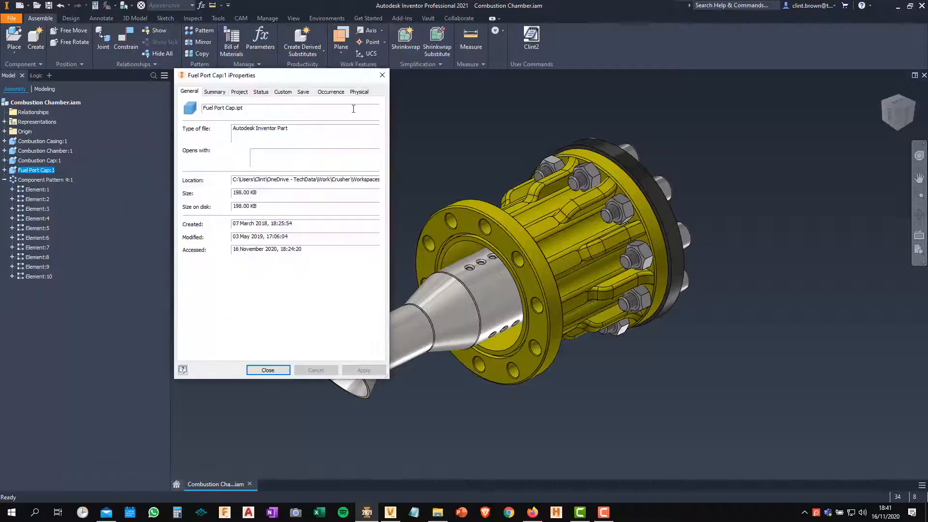
{"action": "left_click", "coordinate": [359, 91]}
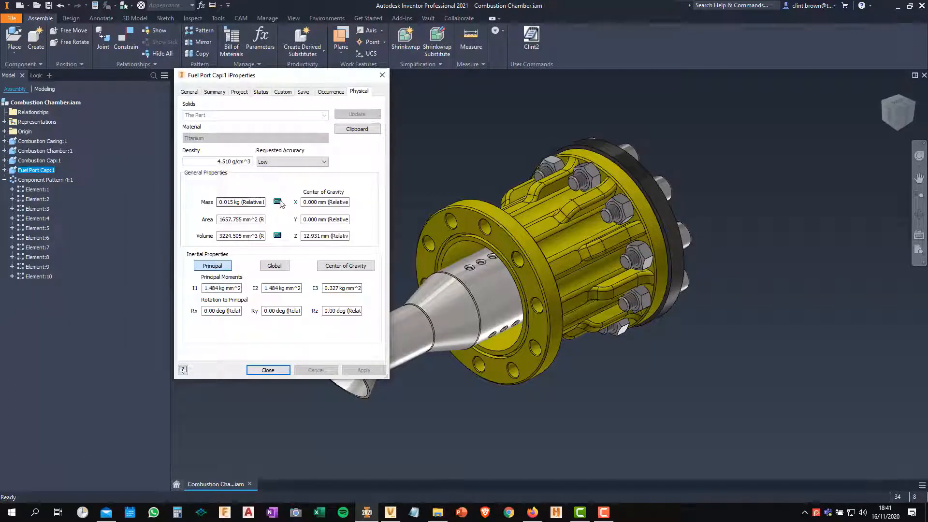
{"action": "mouse_move", "coordinate": [280, 245]}
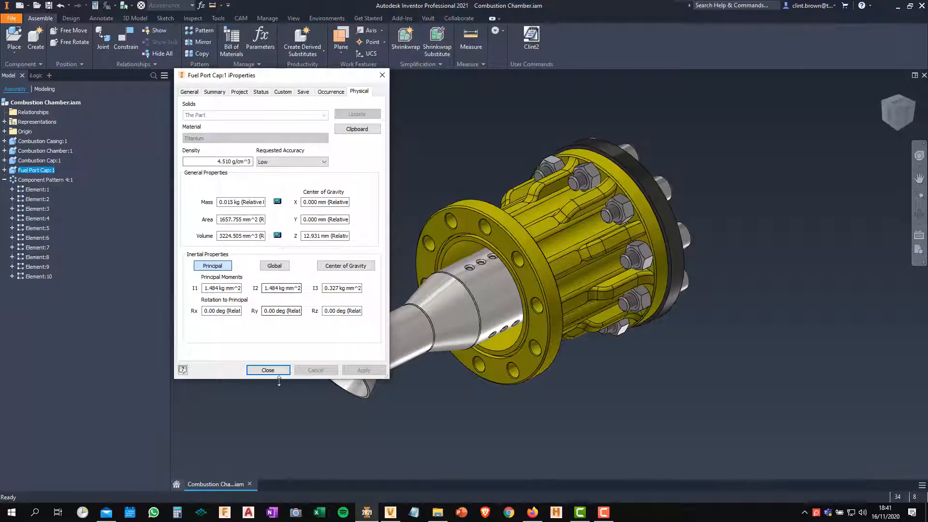
{"action": "left_click", "coordinate": [267, 369]}
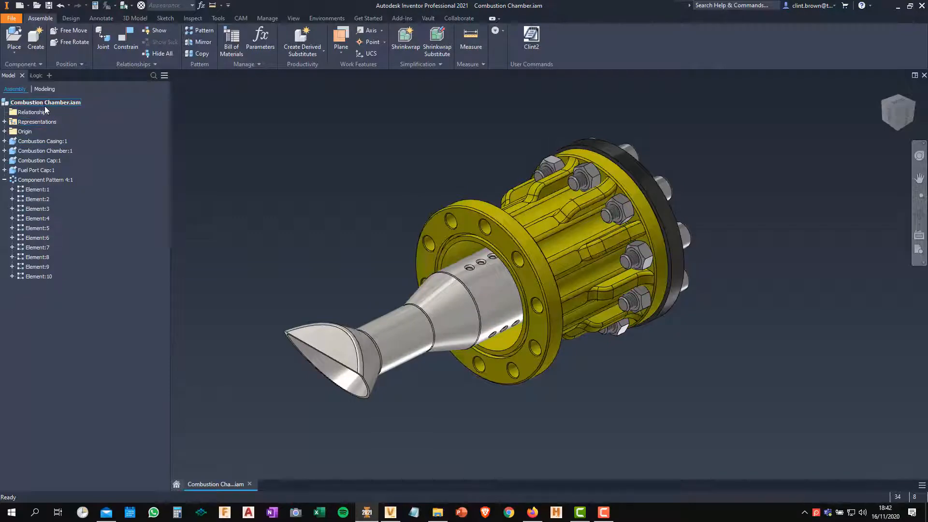
Step: Update the Combustion Chamber assembly's physical properties to show 0.991 lbmass
{"action": "right_click", "coordinate": [45, 102]}
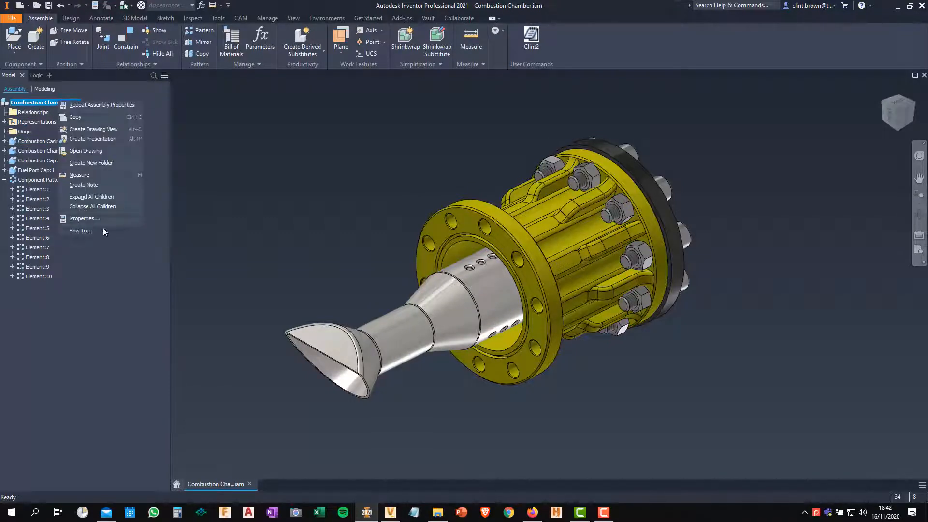
{"action": "left_click", "coordinate": [84, 219]}
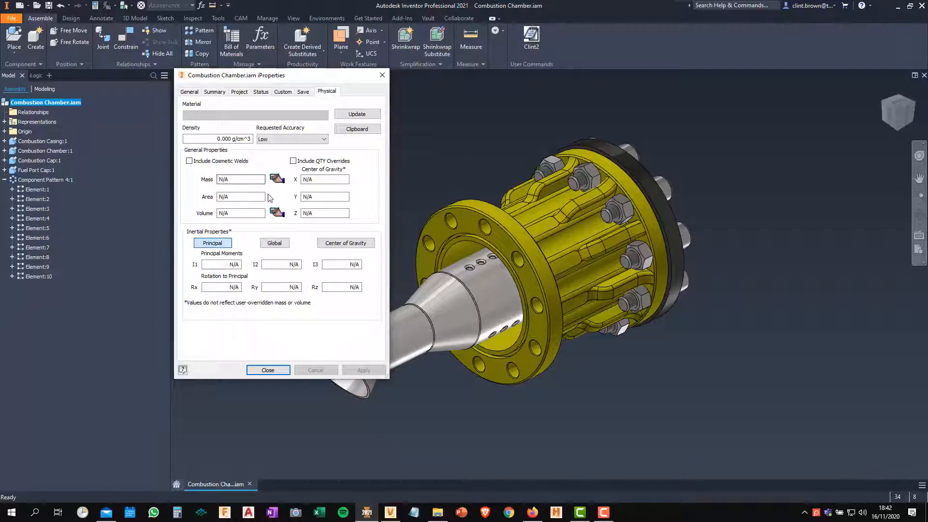
{"action": "left_click", "coordinate": [357, 114]}
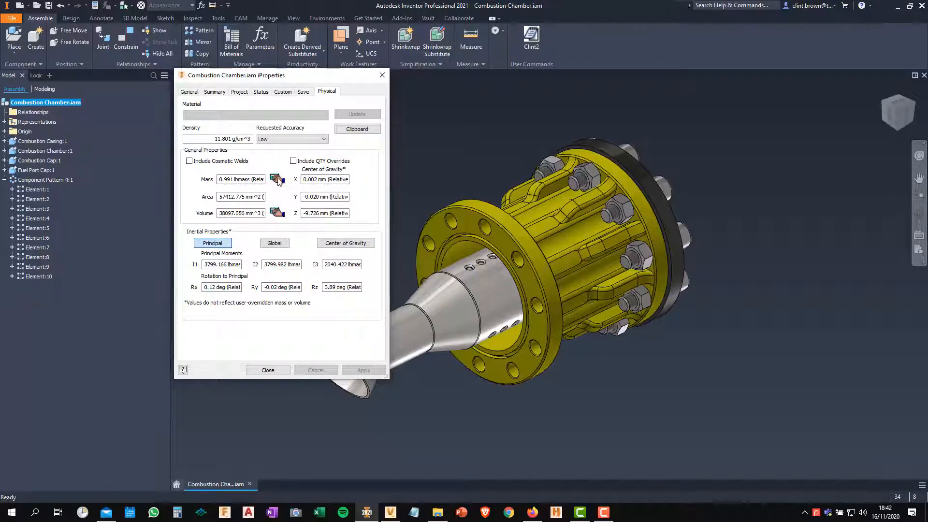
{"action": "left_click", "coordinate": [267, 370]}
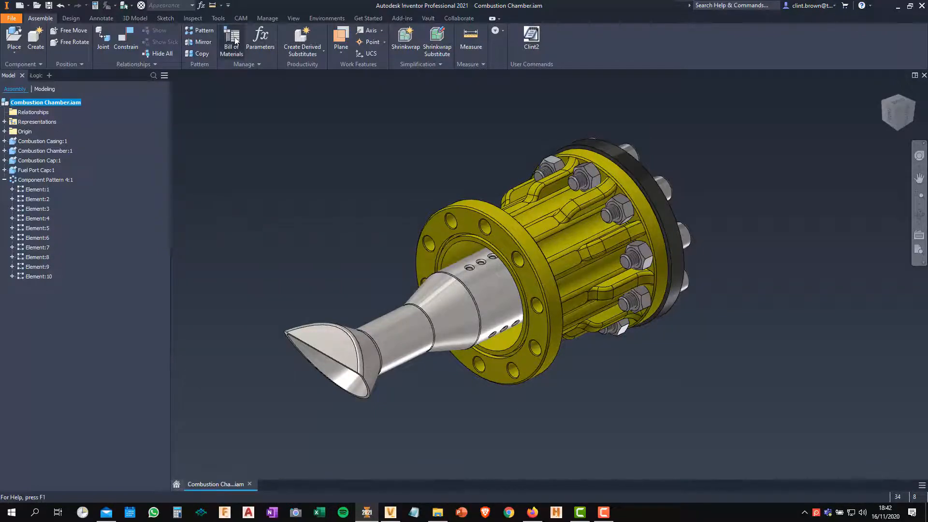
Step: Open the Bill of Materials to check the casing's 0.225 kg and 5000.000 mm^3 values
{"action": "left_click", "coordinate": [231, 41]}
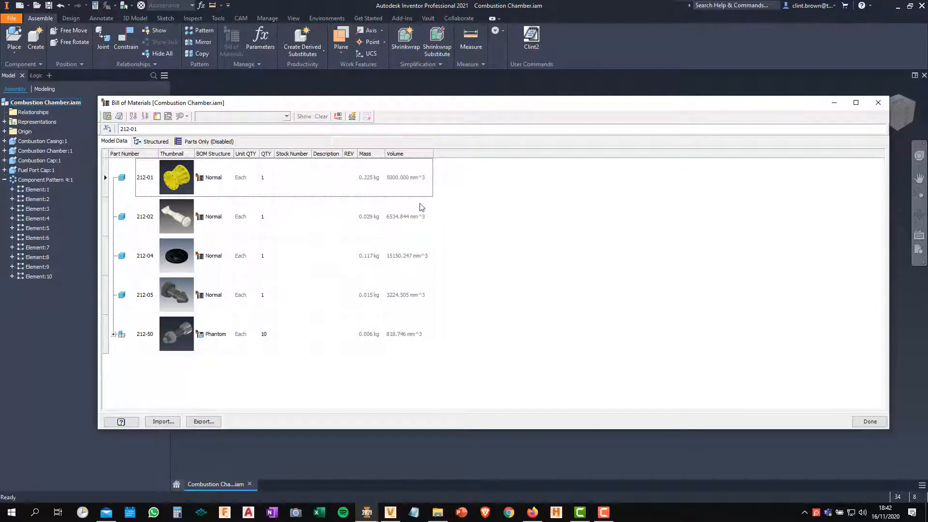
{"action": "mouse_move", "coordinate": [369, 177]}
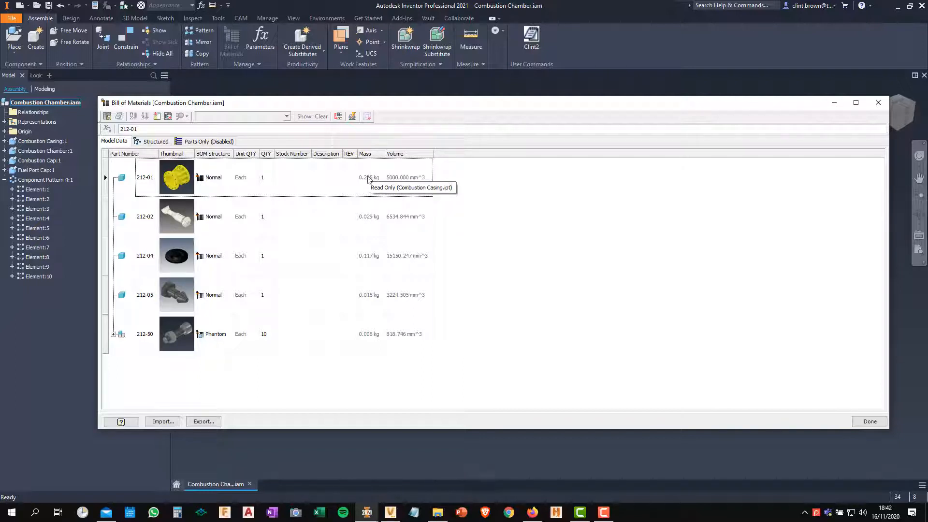
{"action": "mouse_move", "coordinate": [380, 350]}
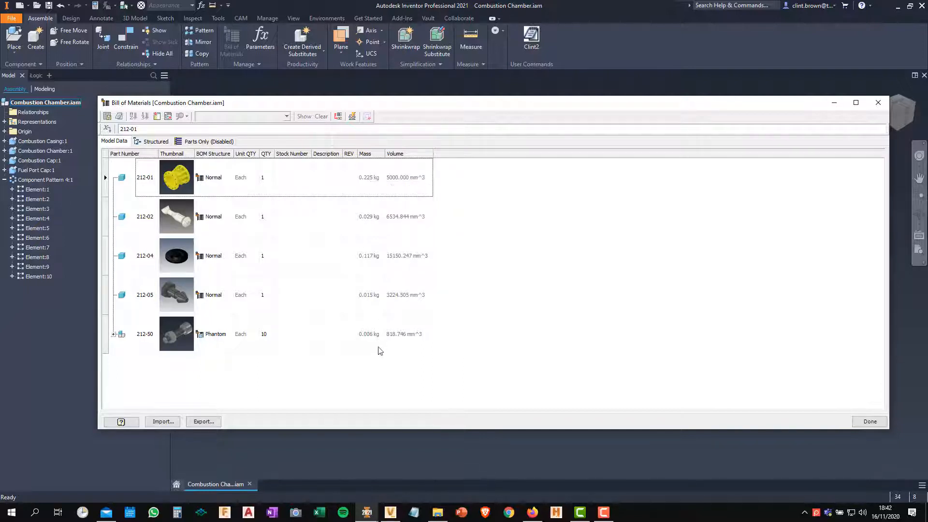
{"action": "mouse_move", "coordinate": [379, 187]}
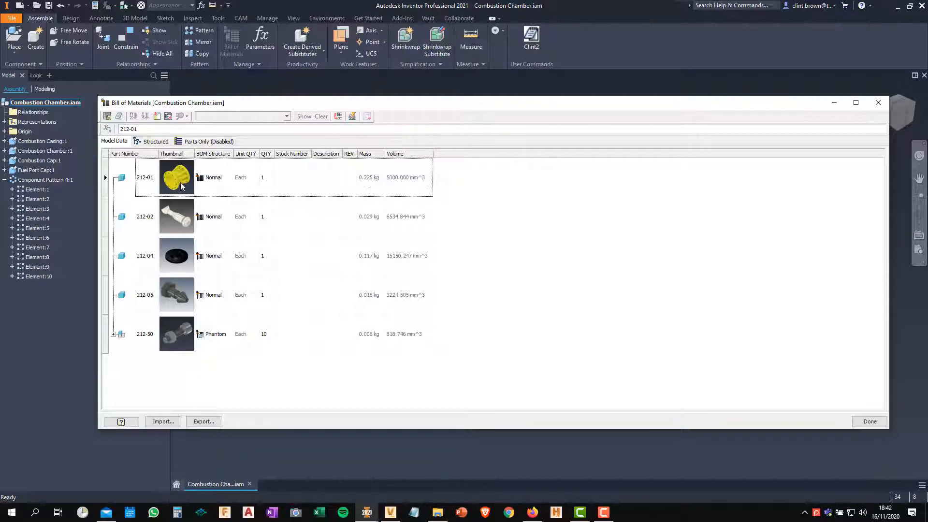
Step: Open Combustion Casing.ipt and remove its Mass and Volume overrides, yielding 0.164 kg
{"action": "left_click", "coordinate": [869, 422]}
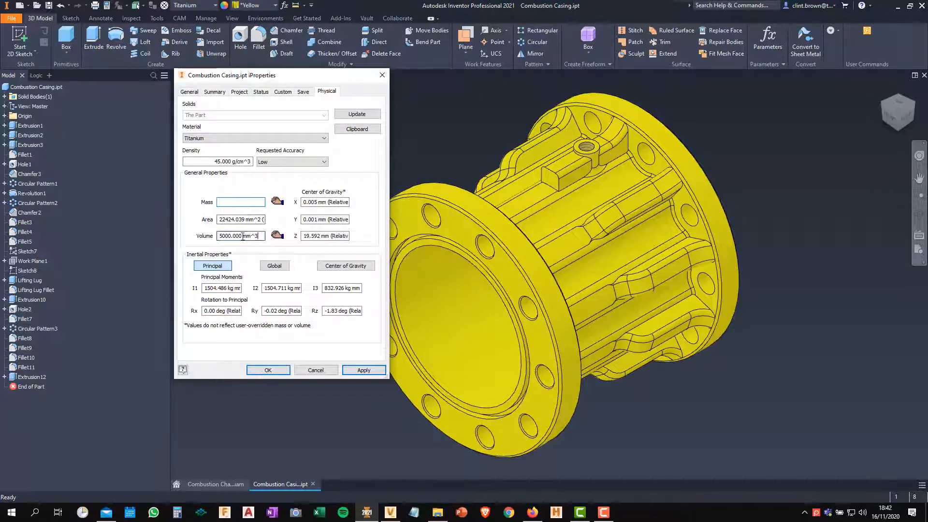
{"action": "left_click", "coordinate": [363, 370]}
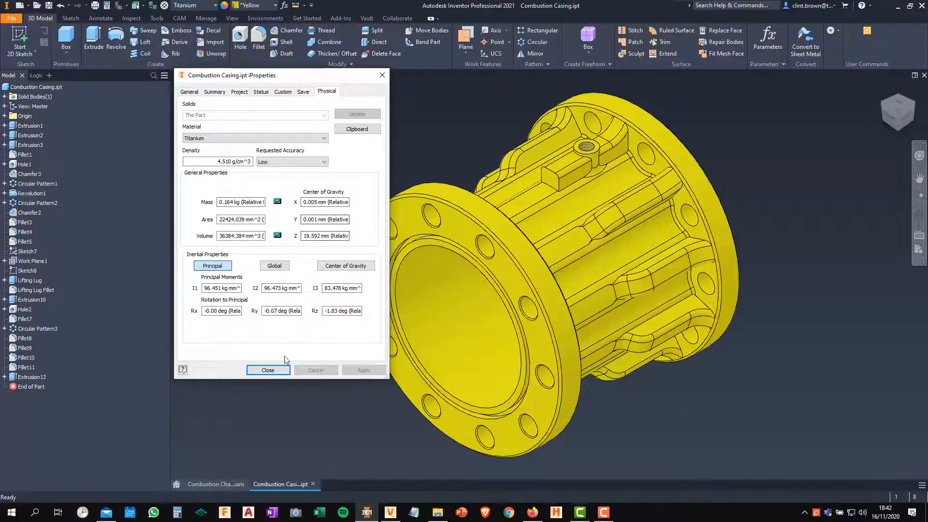
{"action": "left_click", "coordinate": [268, 370]}
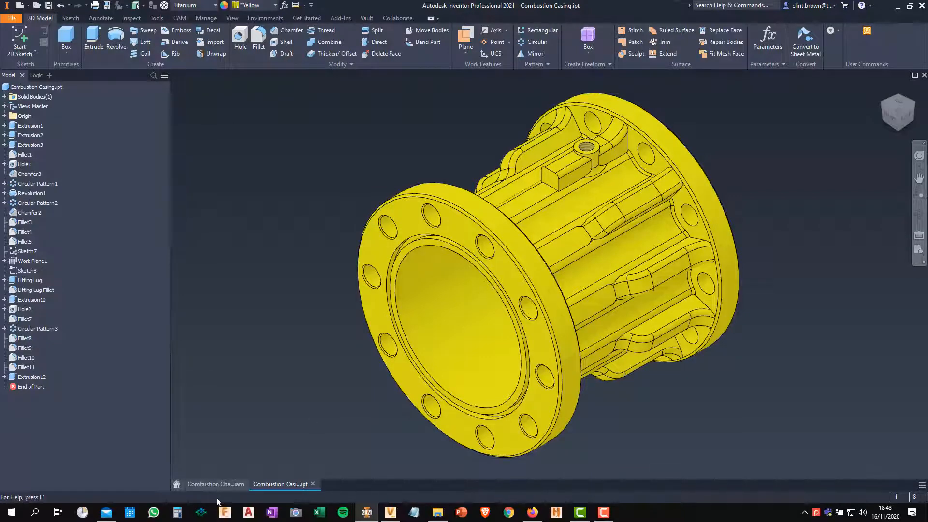
Step: Back in Combustion Chamber.iam, update physical properties to 0.857 lbmass and 69481.440 mm^3
{"action": "left_click", "coordinate": [216, 484]}
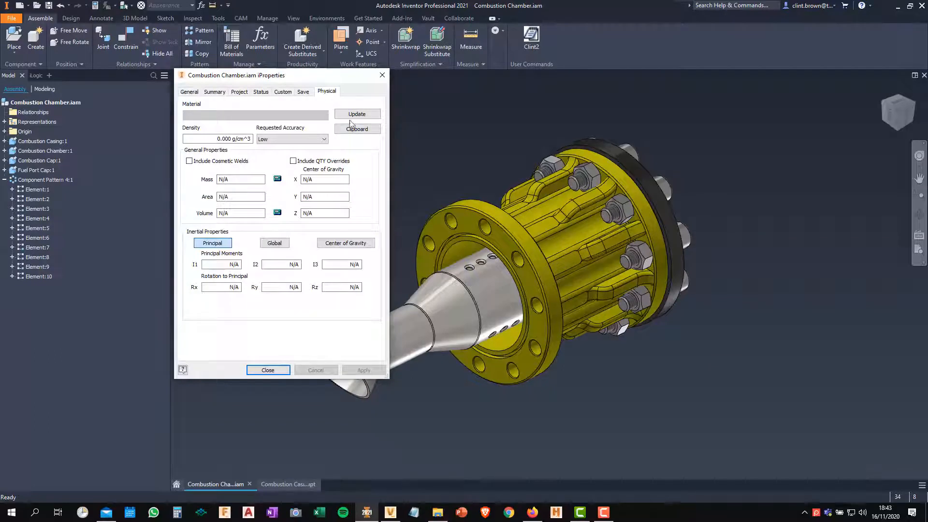
{"action": "left_click", "coordinate": [357, 113]}
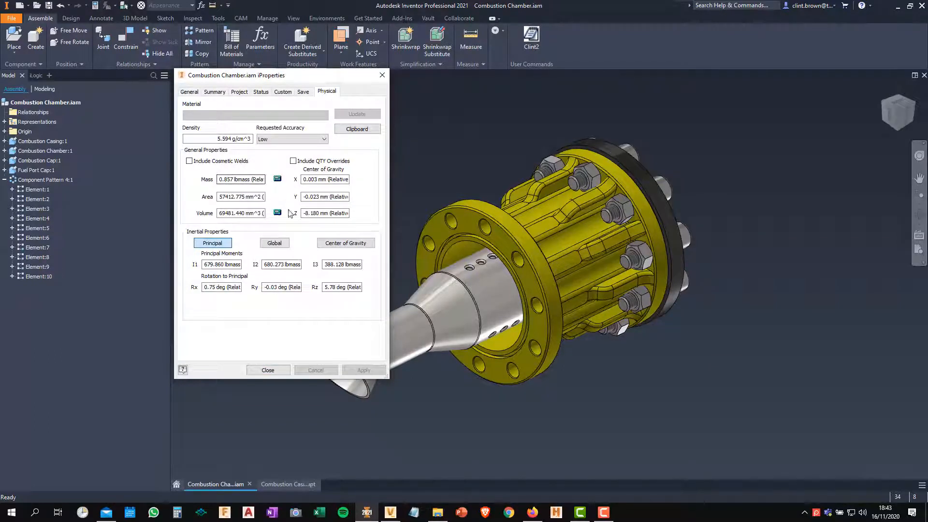
{"action": "left_click", "coordinate": [267, 370]}
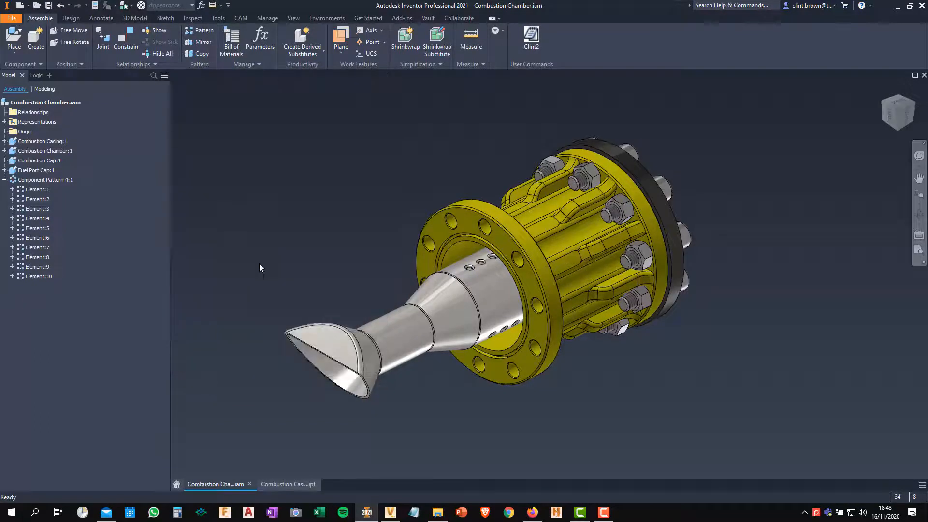
Step: Reopen the Bill of Materials to confirm part 212-01 at 0.164 kg, 36384.384 mm^3
{"action": "left_click", "coordinate": [231, 42]}
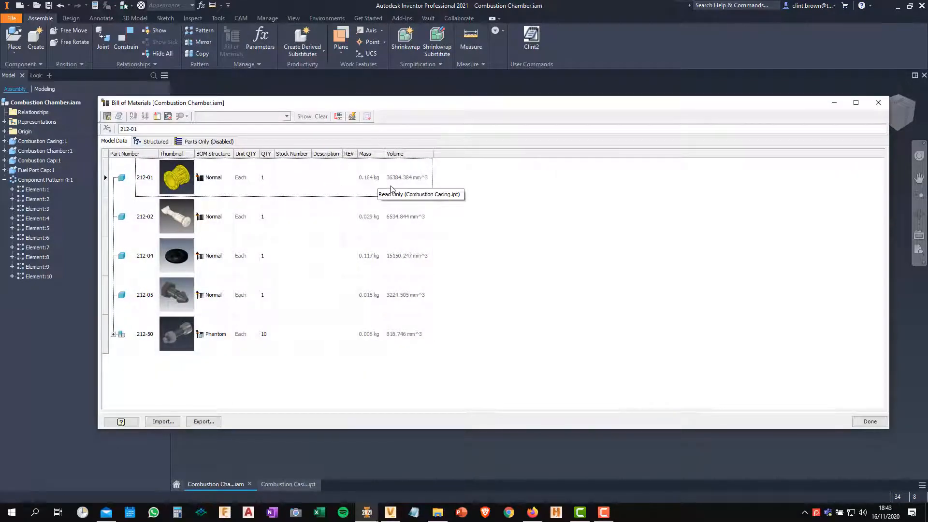
{"action": "mouse_move", "coordinate": [379, 191]}
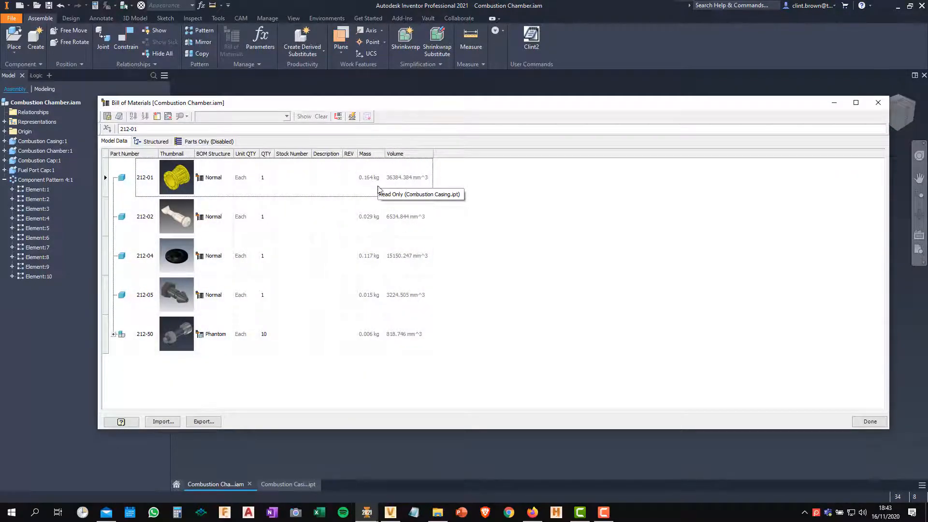